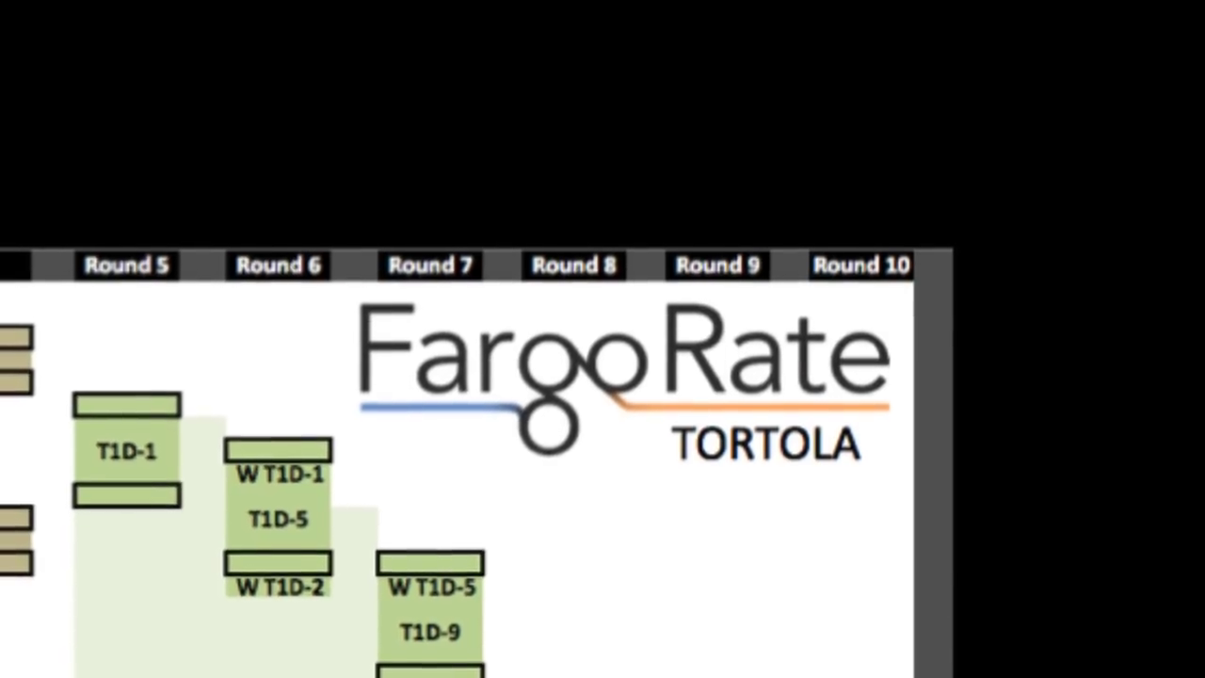
scroll(down, 3)
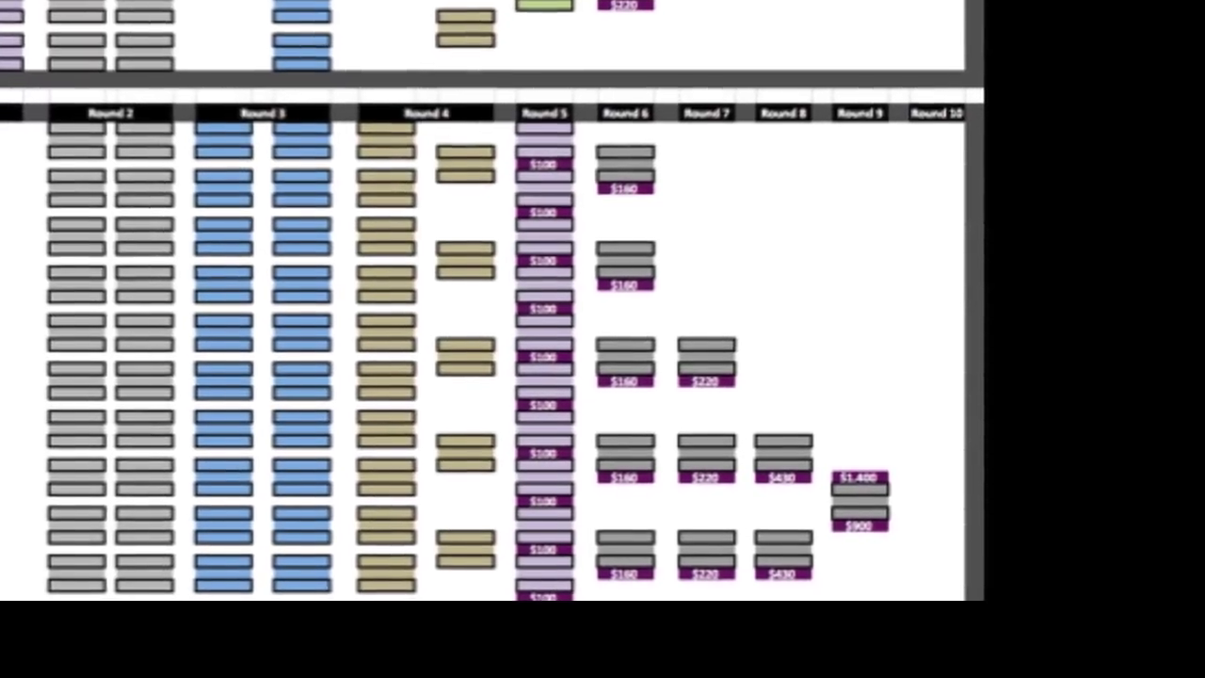
scroll(up, 3)
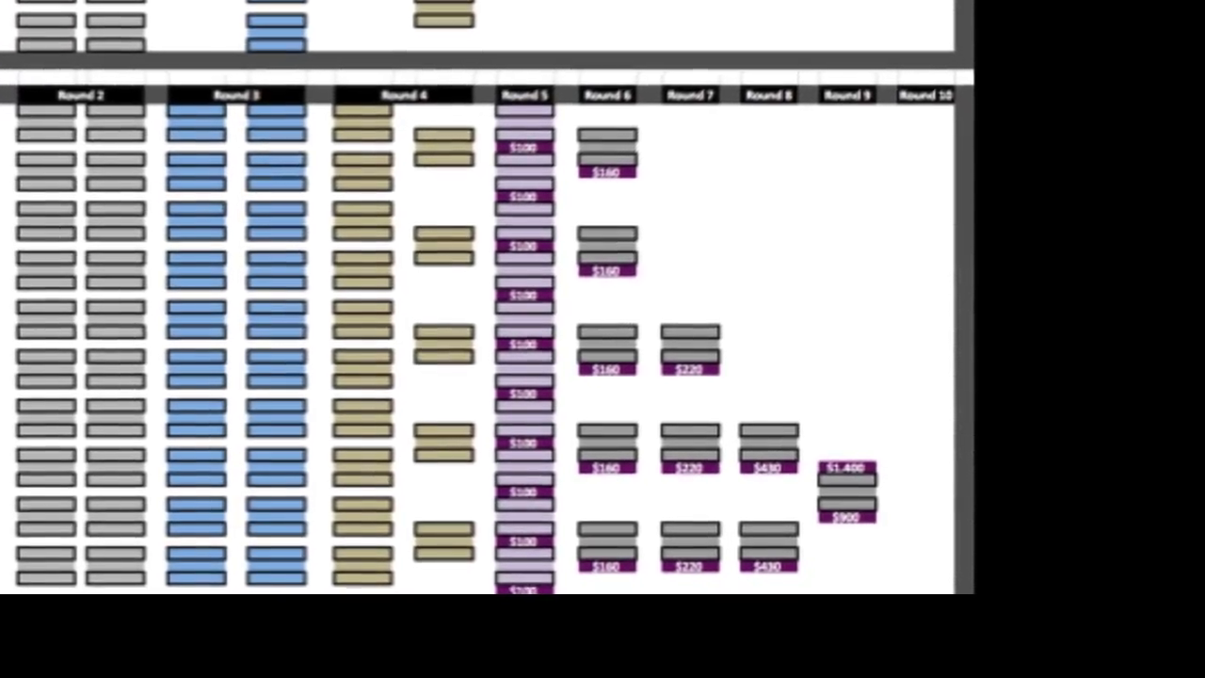